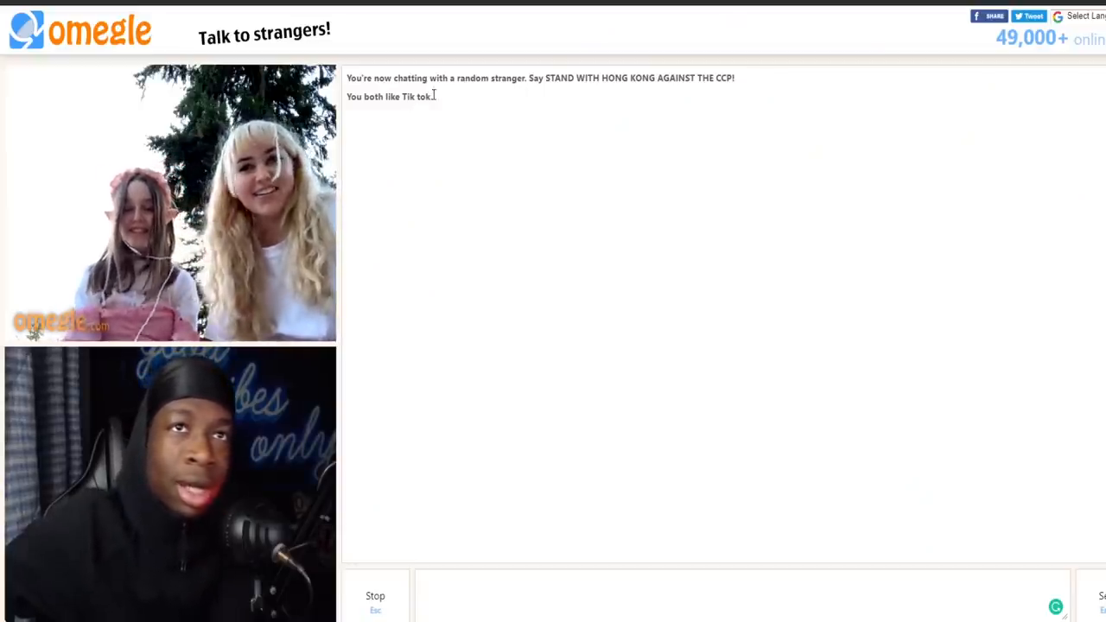
Select the shared interest 'Tik tok' in the chat log's 'You both like' line.
double_click(417, 97)
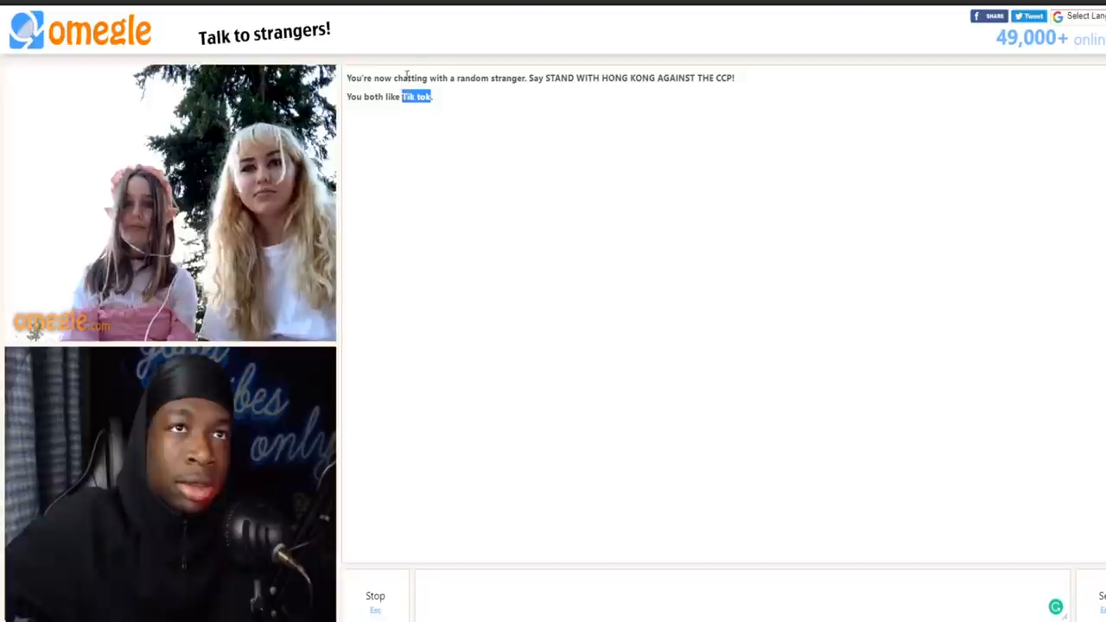